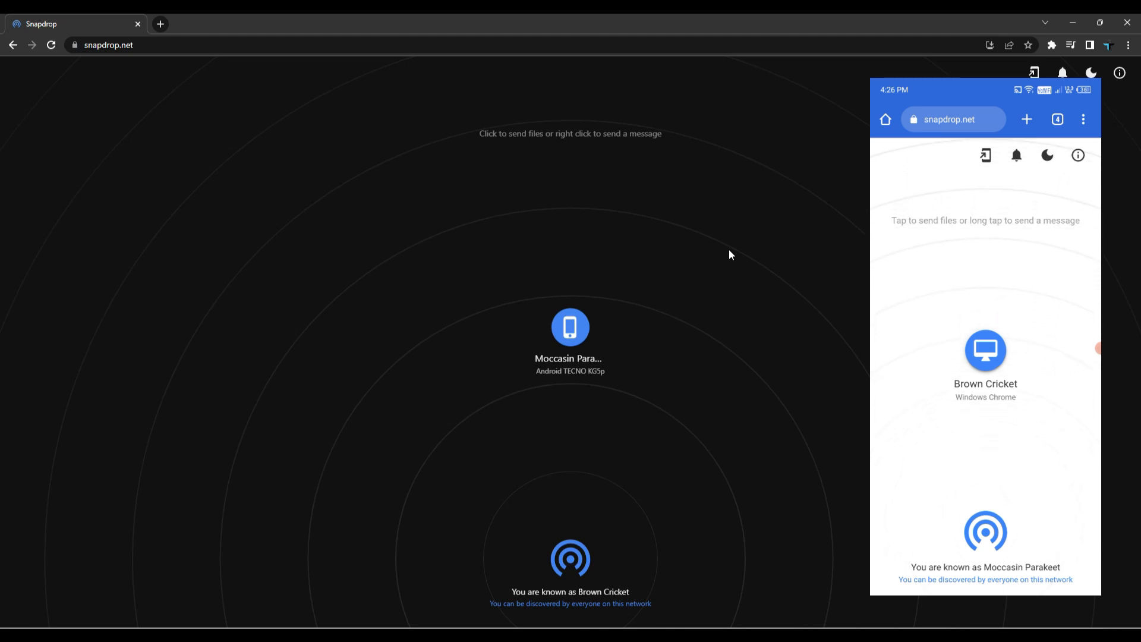
mouse_move(629, 306)
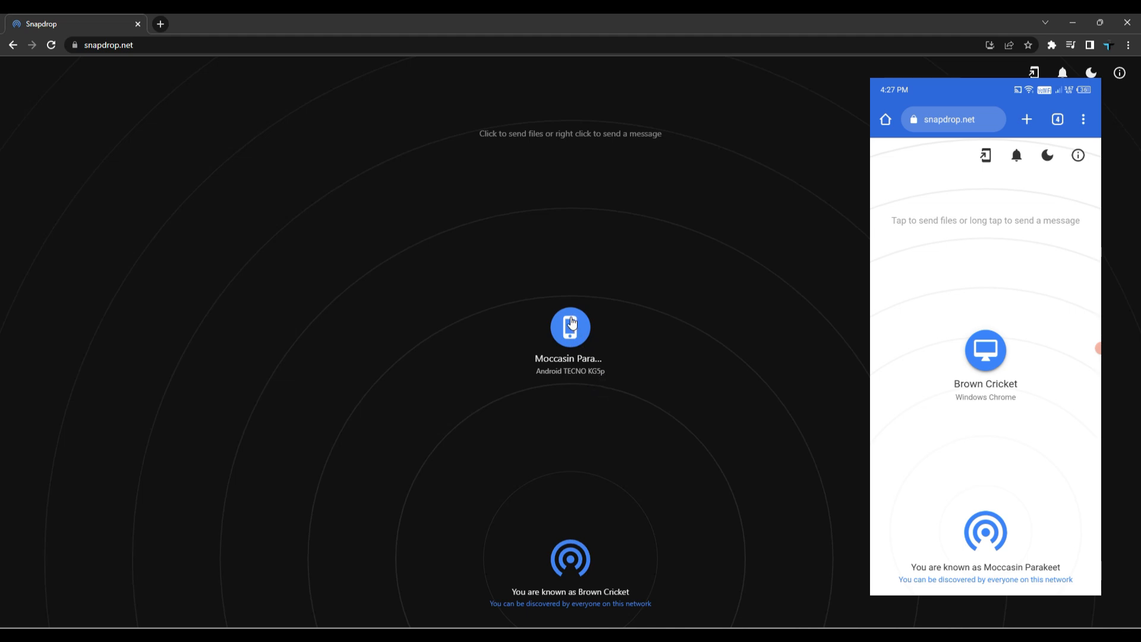
left_click(570, 325)
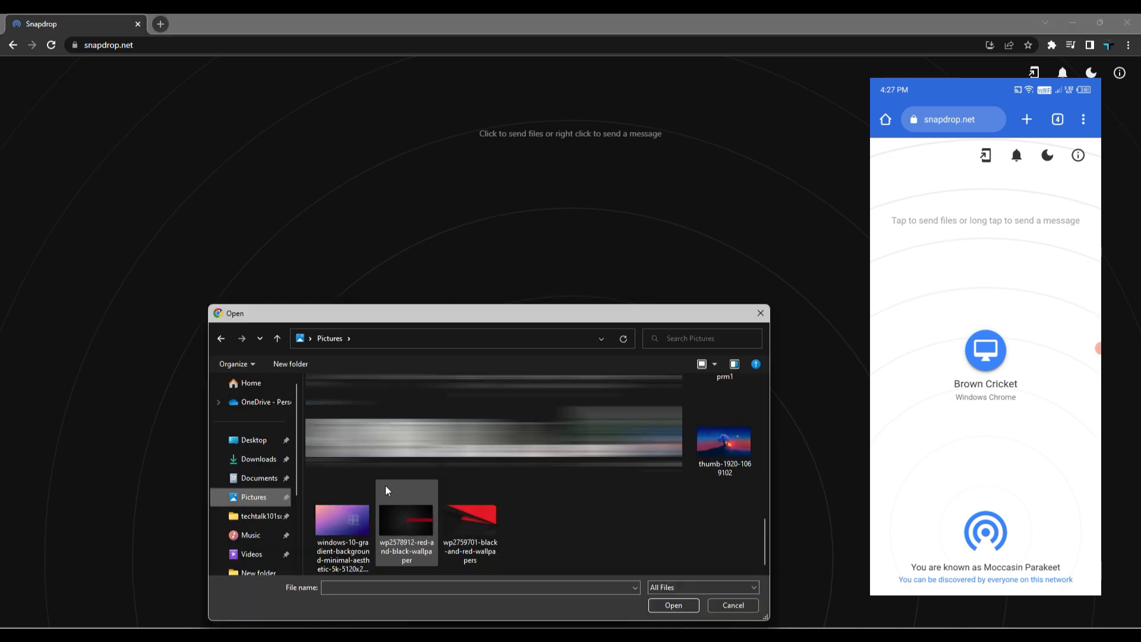
mouse_move(552, 533)
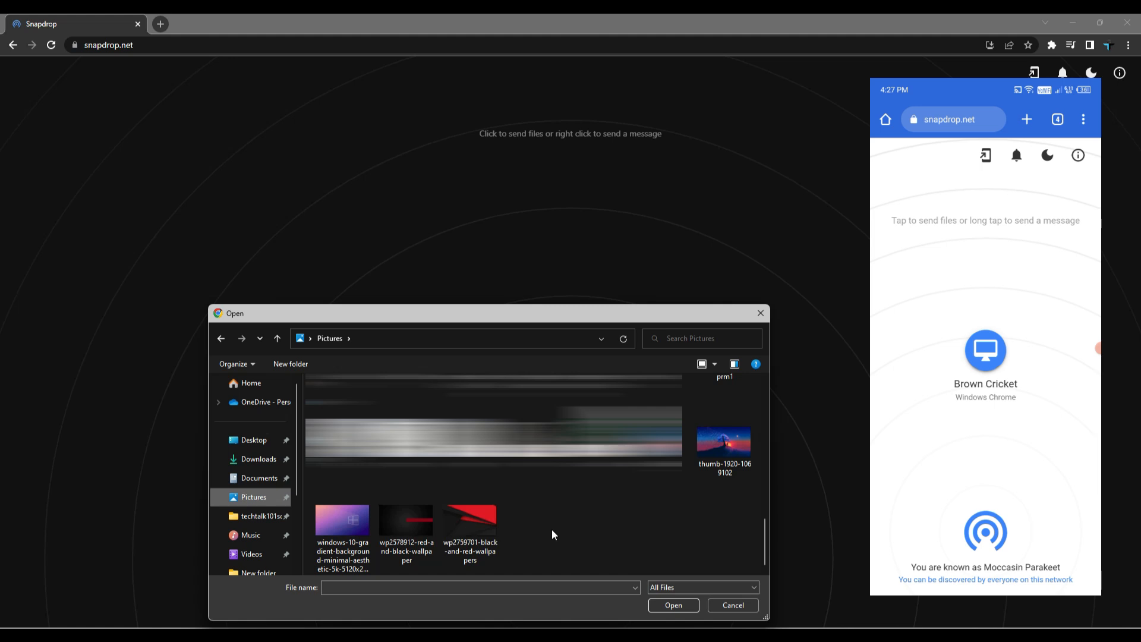
left_click(342, 520)
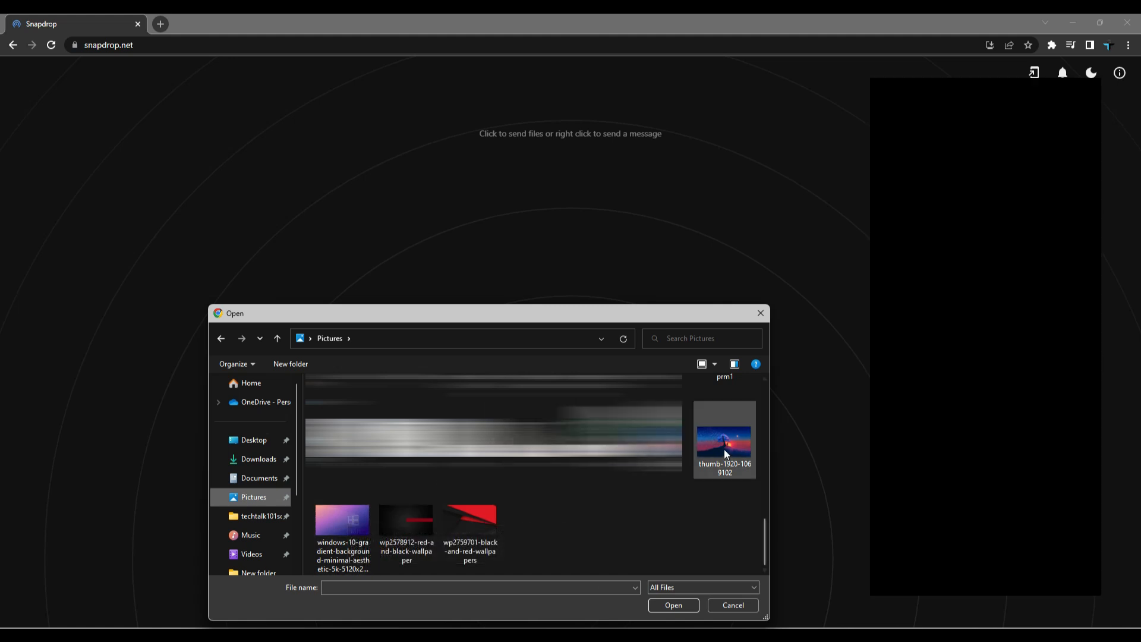
left_click(671, 605)
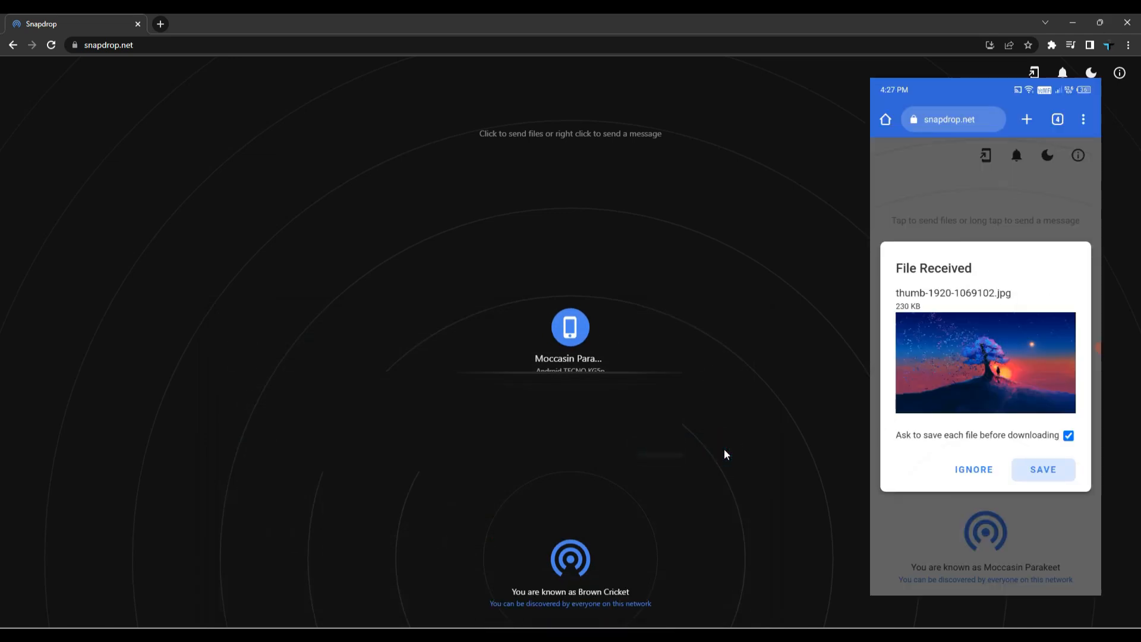
left_click(1042, 470)
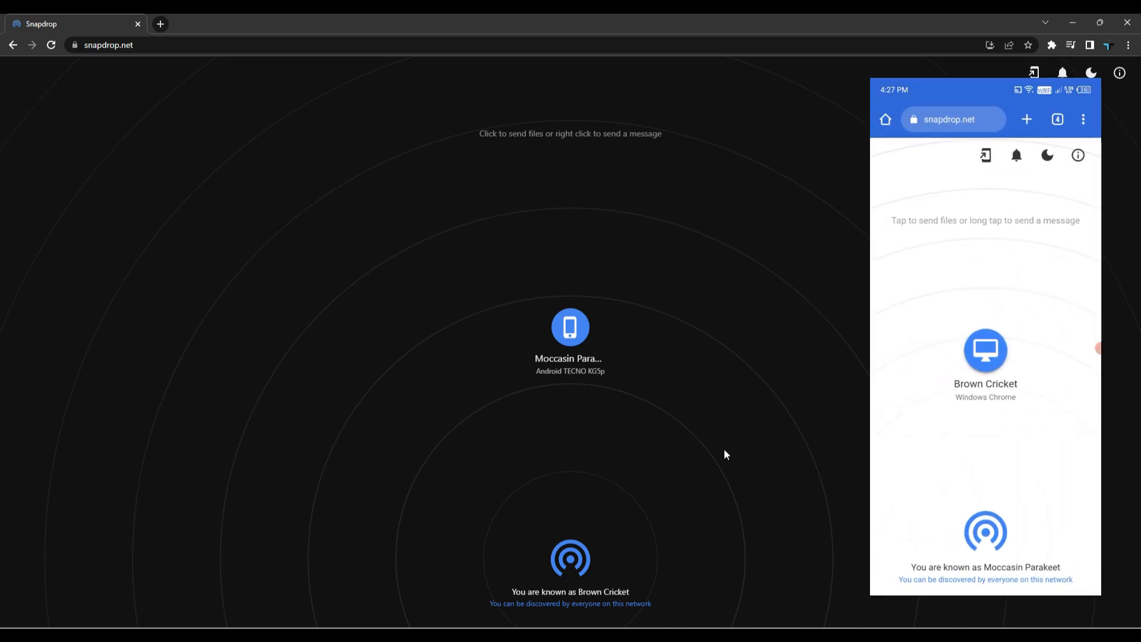
From the phone, send the Monkey Mart screenshot to the Brown Cricket laptop via Files
left_click(985, 353)
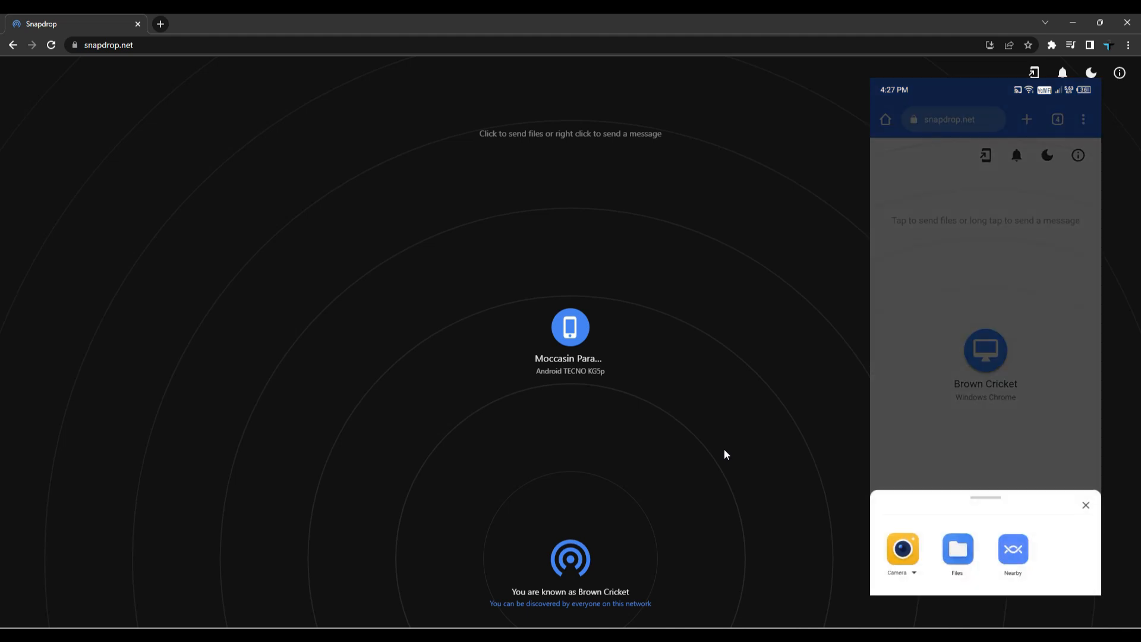
left_click(956, 552)
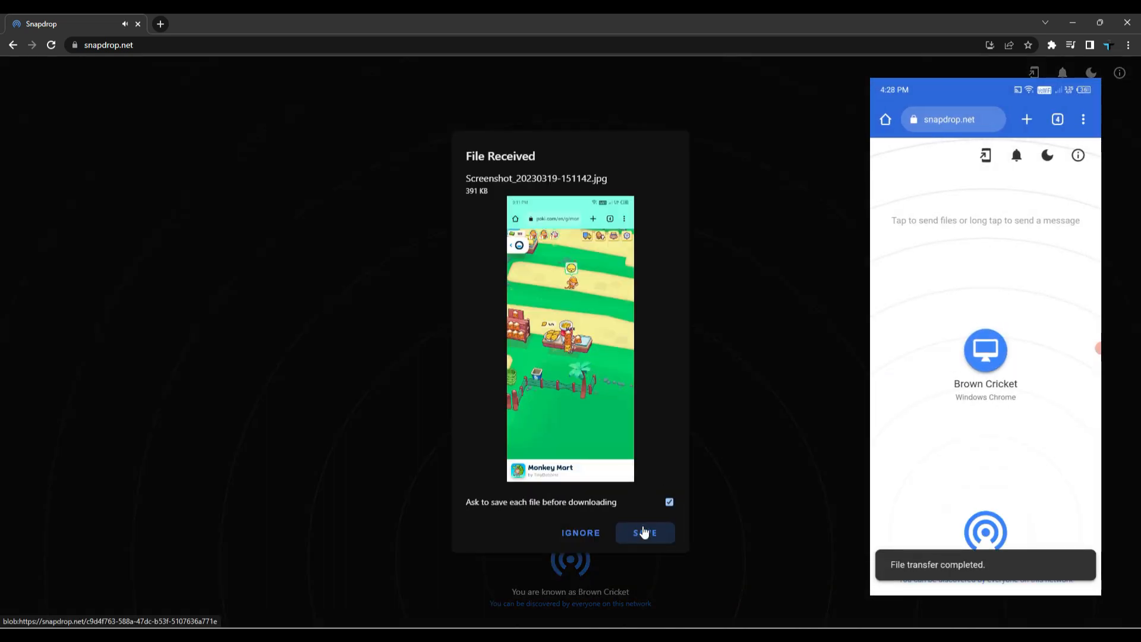
Save the received screenshot as a JPEG in Pictures and open it from Chrome's download bar
left_click(643, 532)
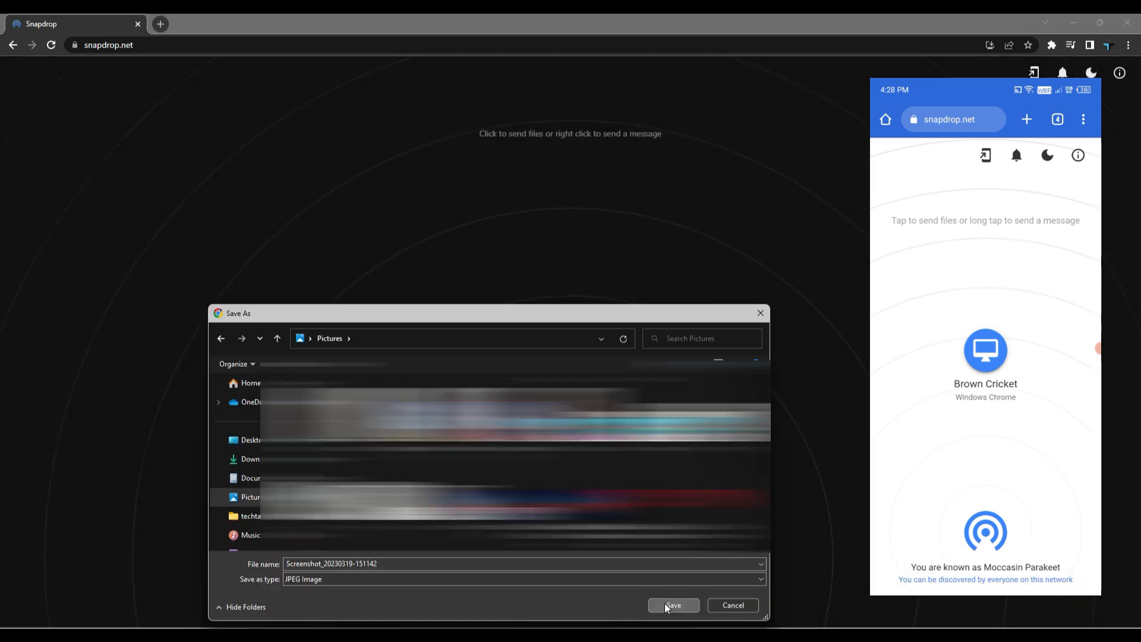
left_click(672, 605)
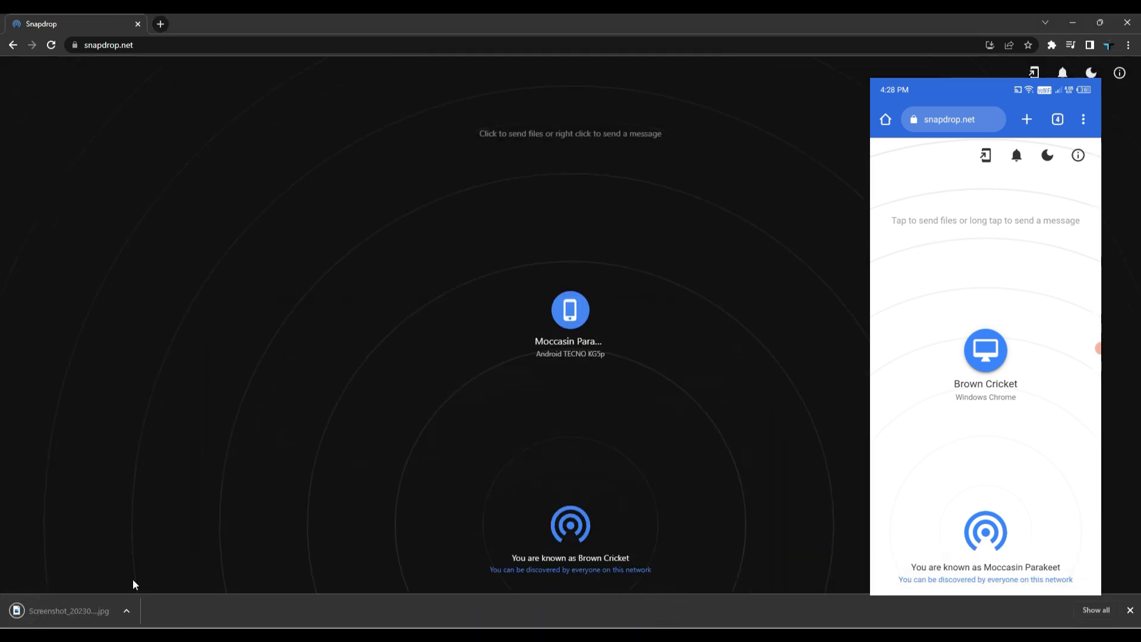
left_click(69, 610)
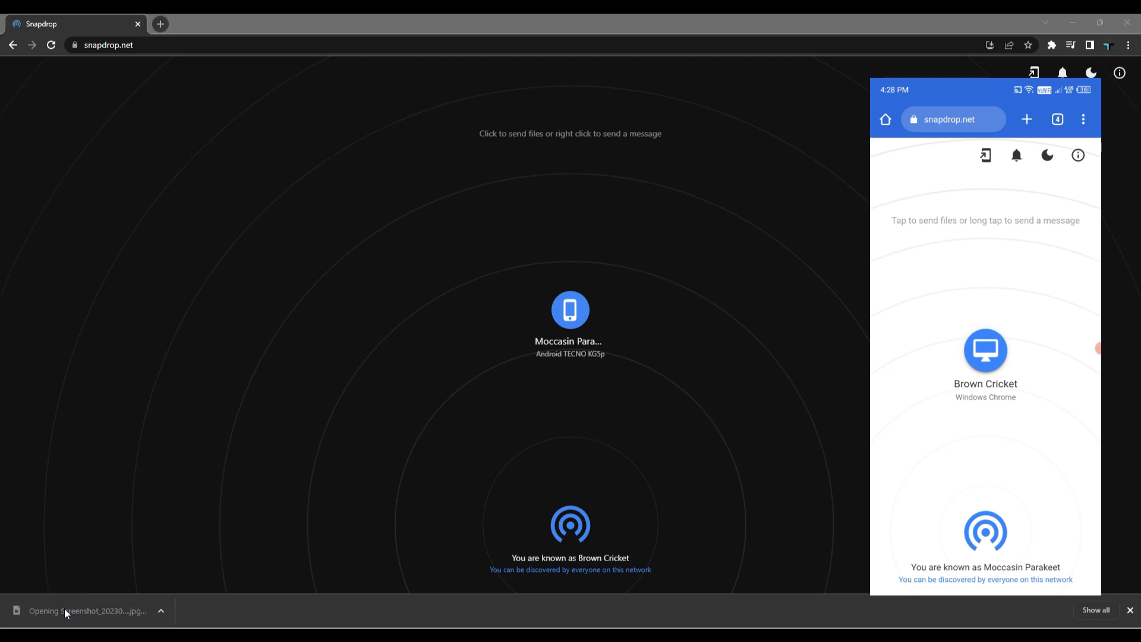